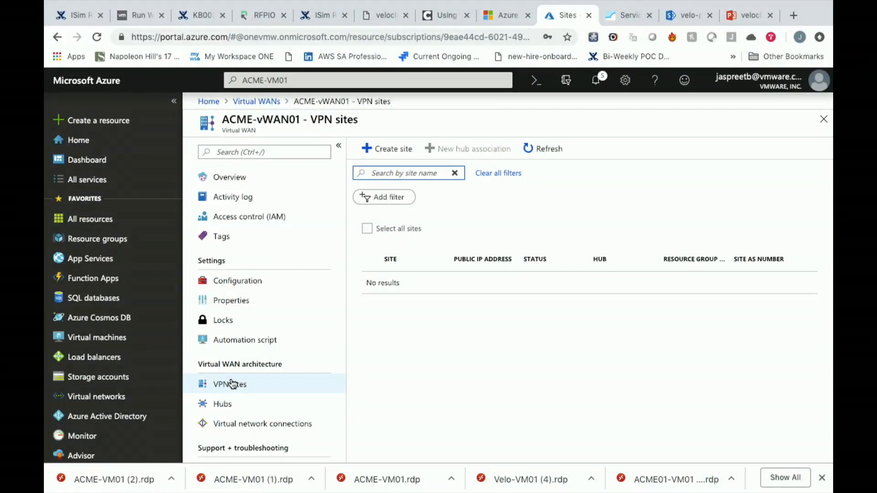
mouse_move(236, 390)
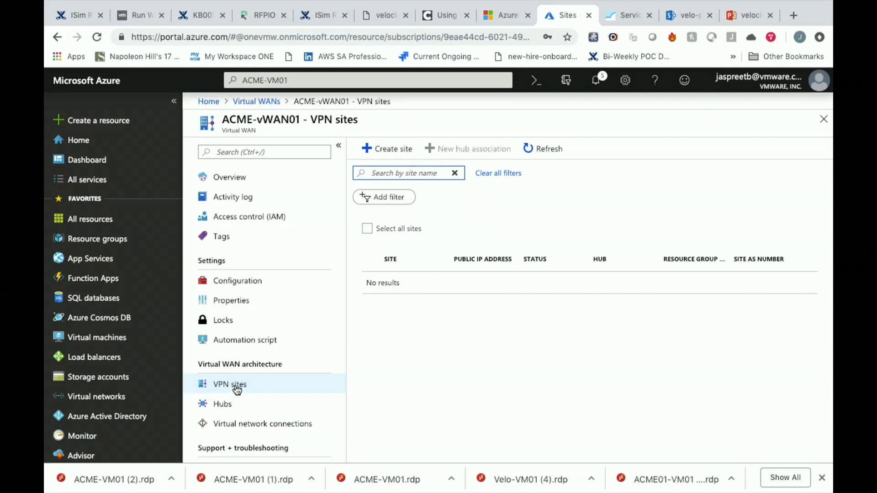
Expand ACME-HUB01's virtual network connections to list ACME01-VNET01 and ACME01-VNET02
left_click(222, 404)
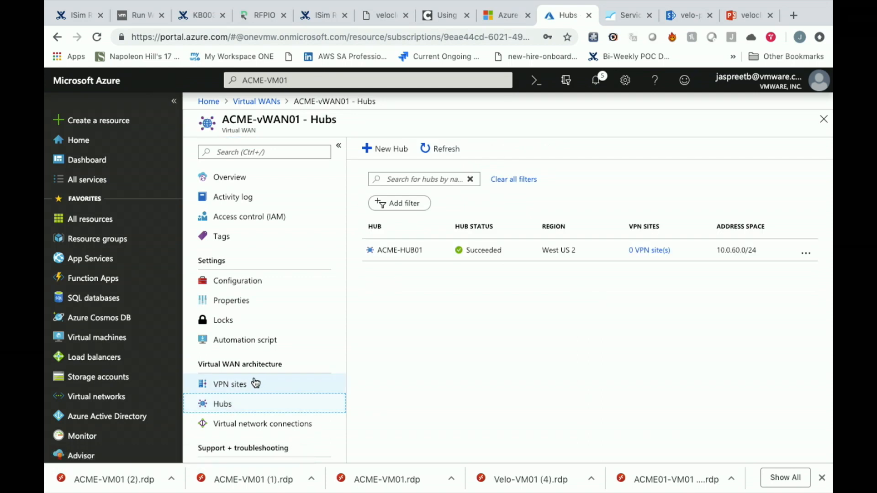
left_click(230, 385)
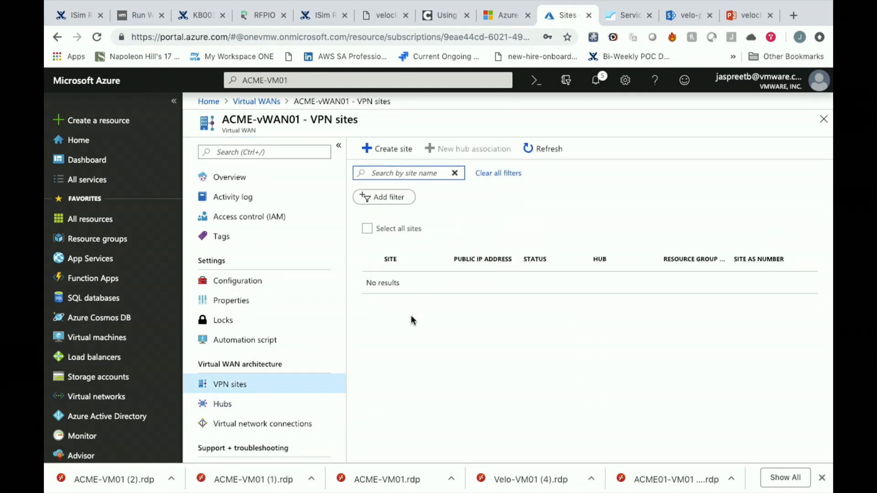
mouse_move(386, 363)
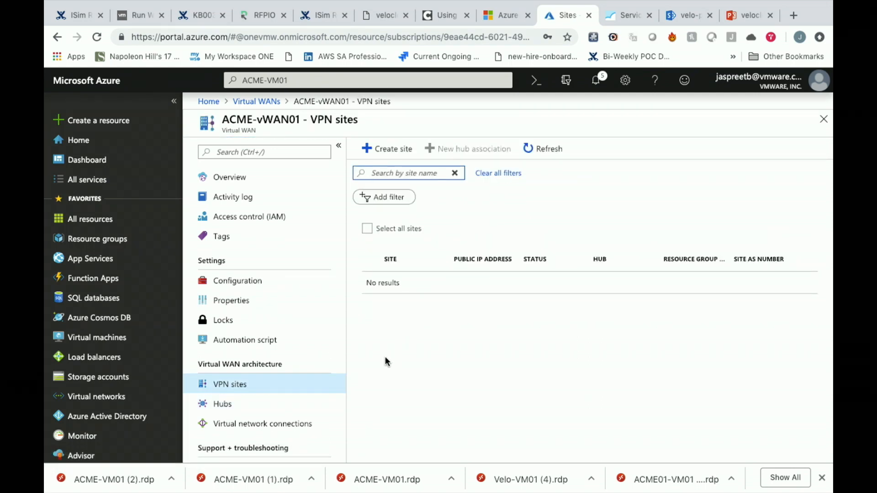
left_click(222, 405)
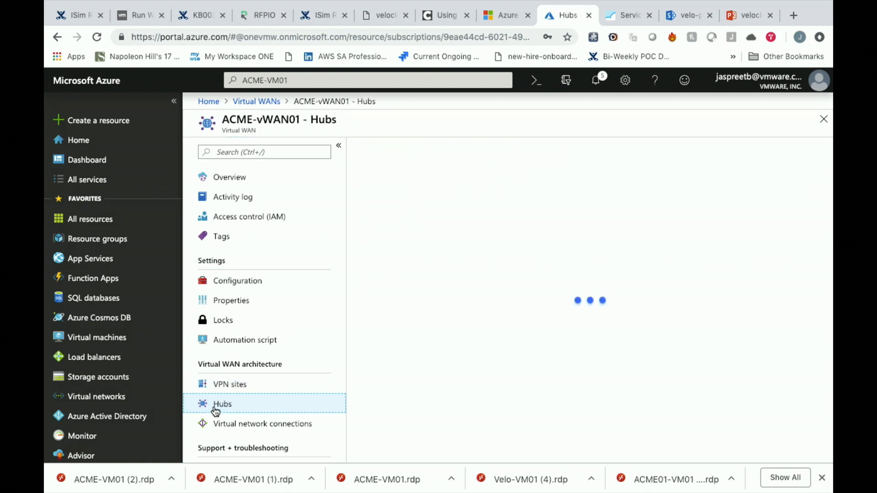
left_click(222, 404)
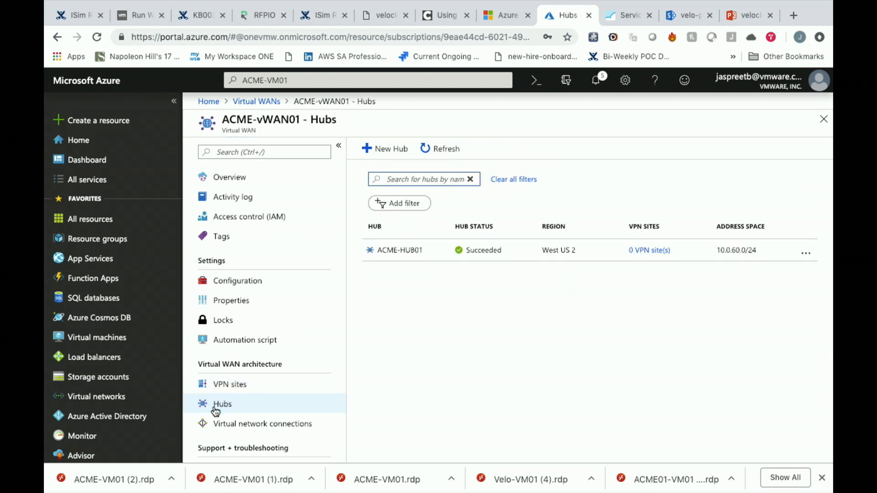
left_click(262, 424)
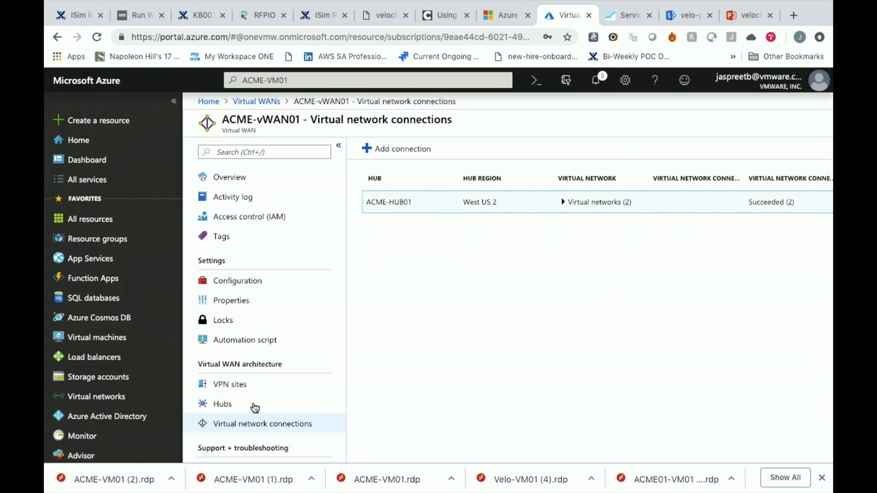
left_click(562, 202)
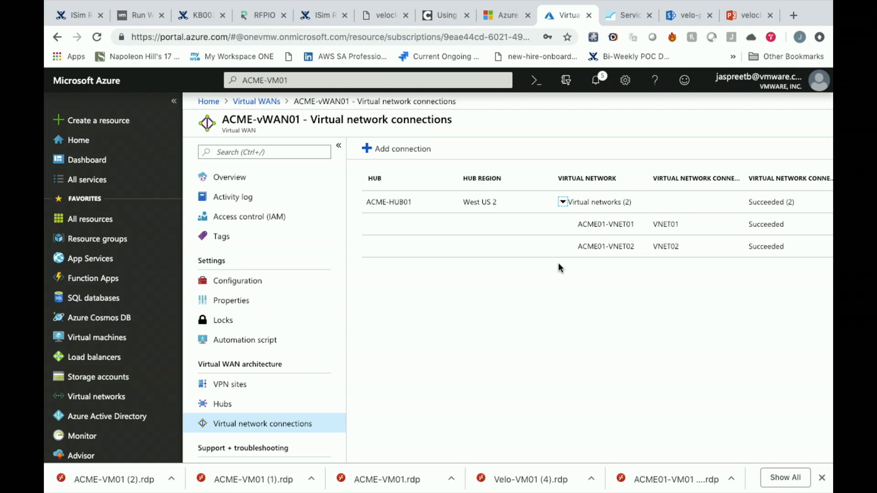
Open customer ACME-01 from Manage Customers and go to its Network Services configuration
left_click(627, 42)
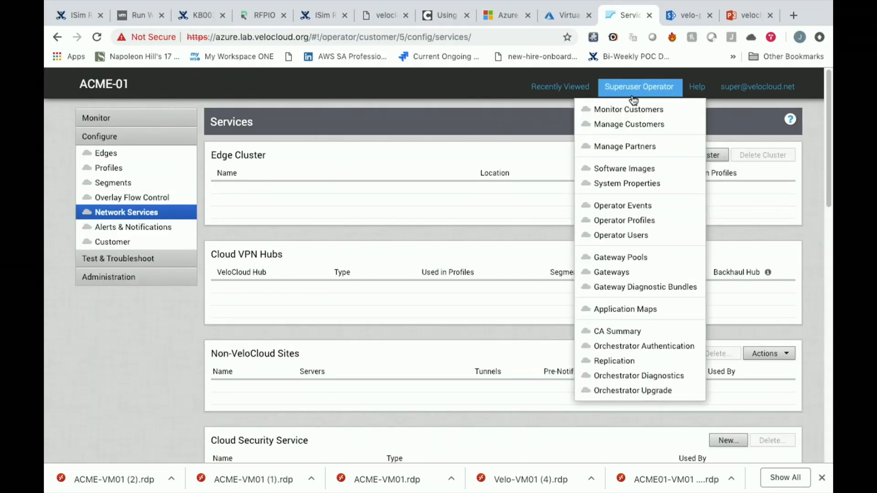
left_click(629, 125)
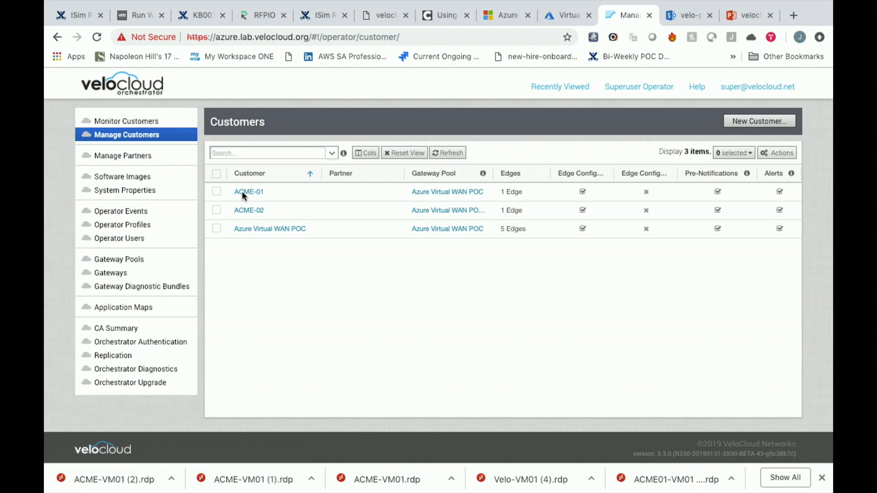
left_click(248, 192)
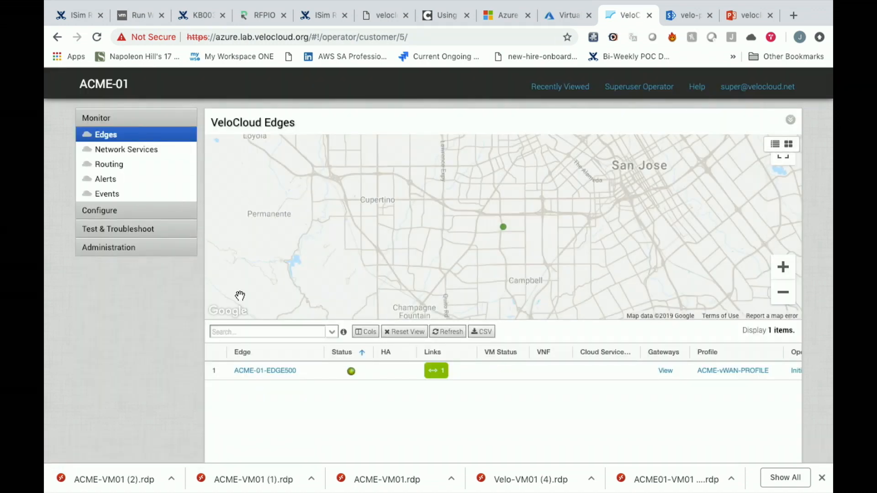
mouse_move(265, 374)
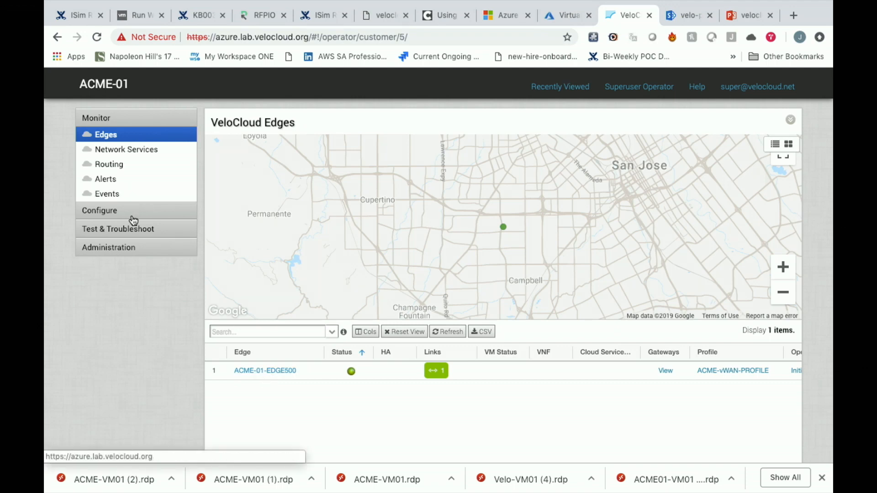
left_click(99, 211)
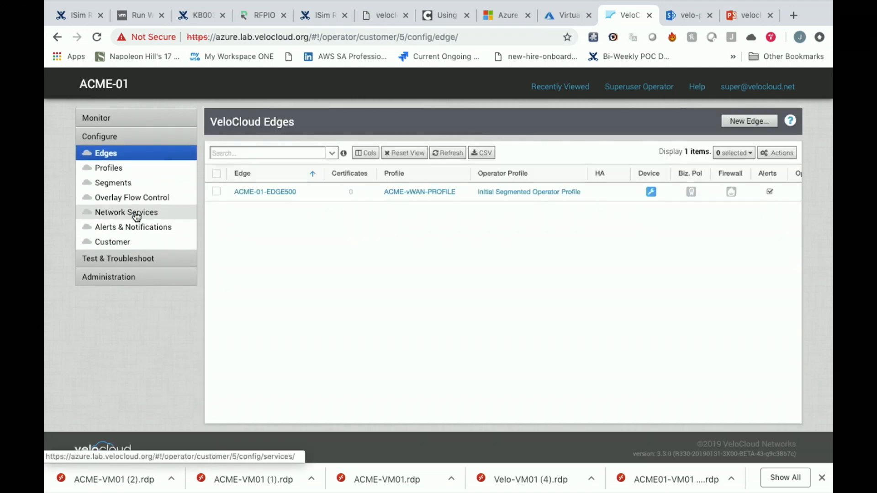
left_click(127, 212)
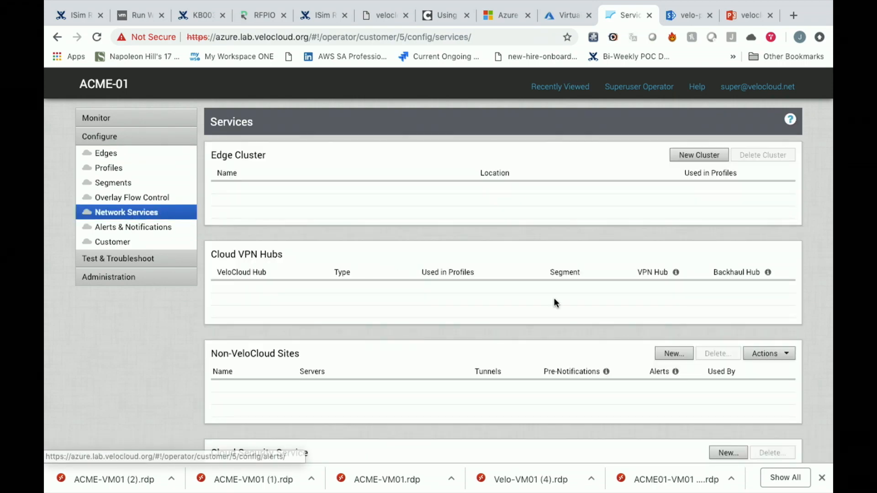
left_click(673, 354)
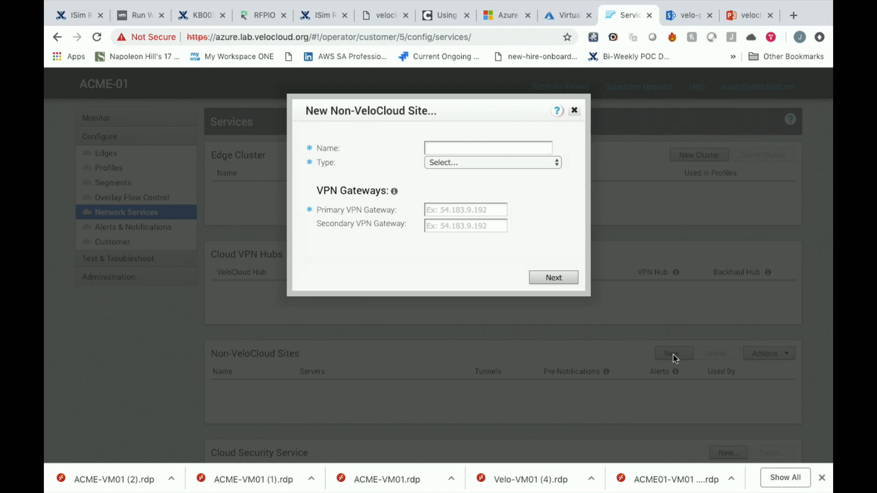
left_click(488, 147)
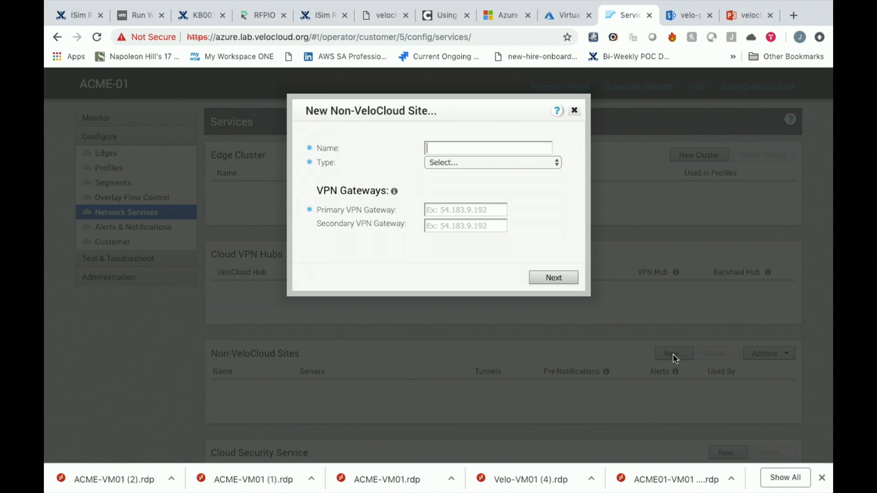
type("v")
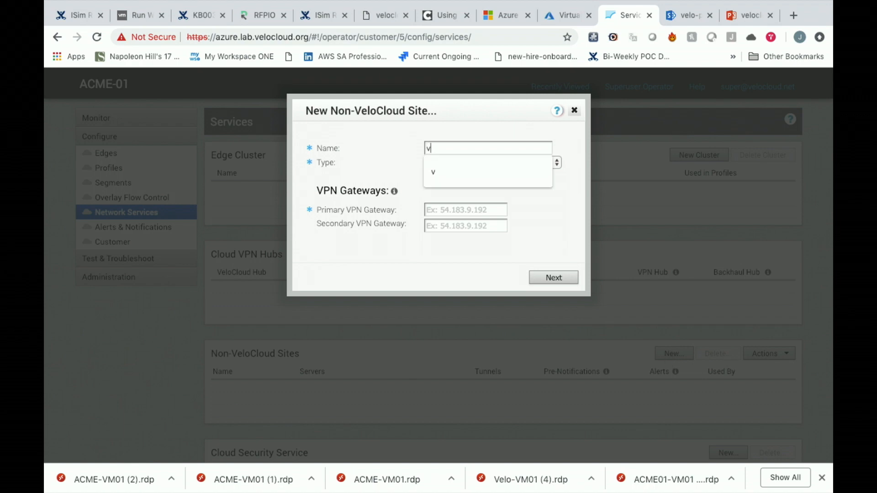
type("WAN-Tun")
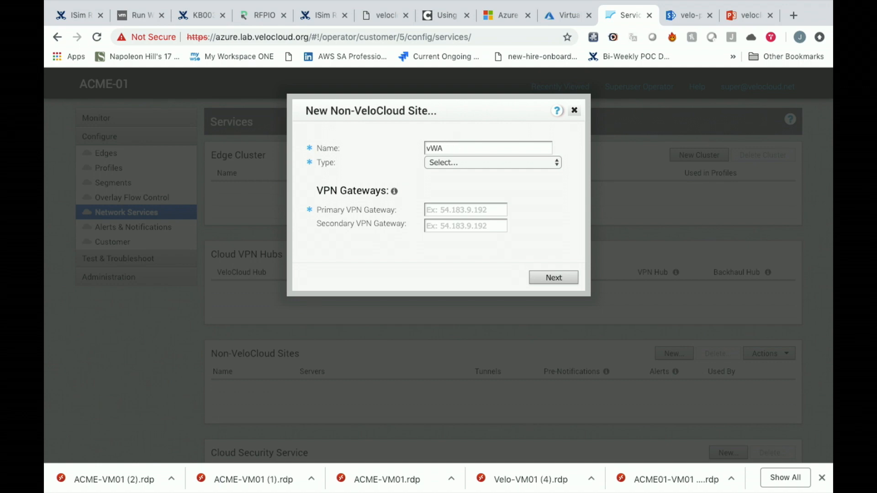
type("vACME01-Tunnel")
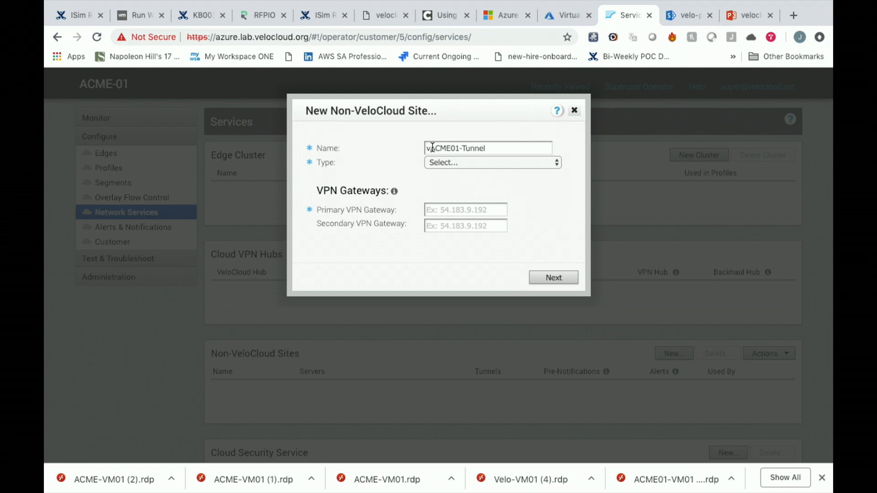
left_click(492, 163)
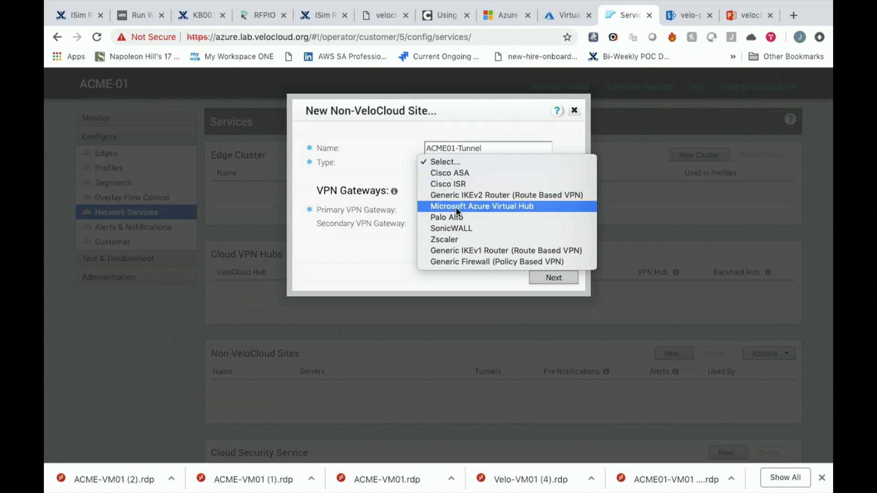
left_click(481, 206)
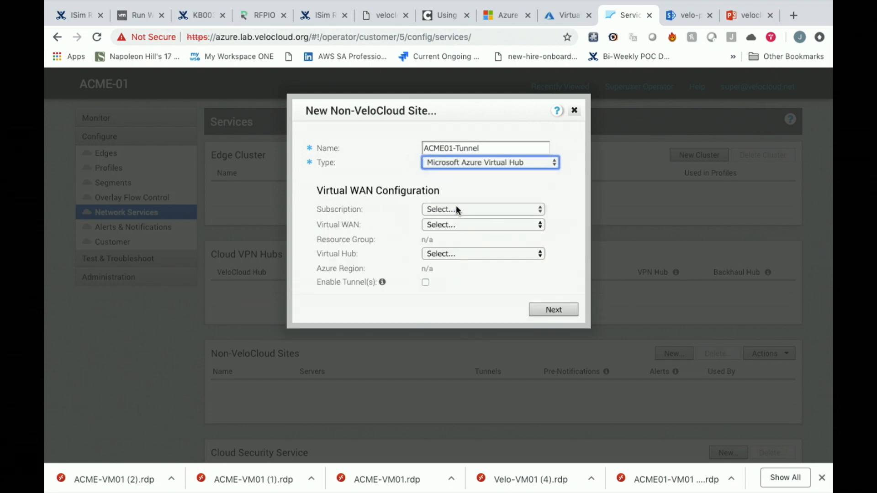
left_click(482, 209)
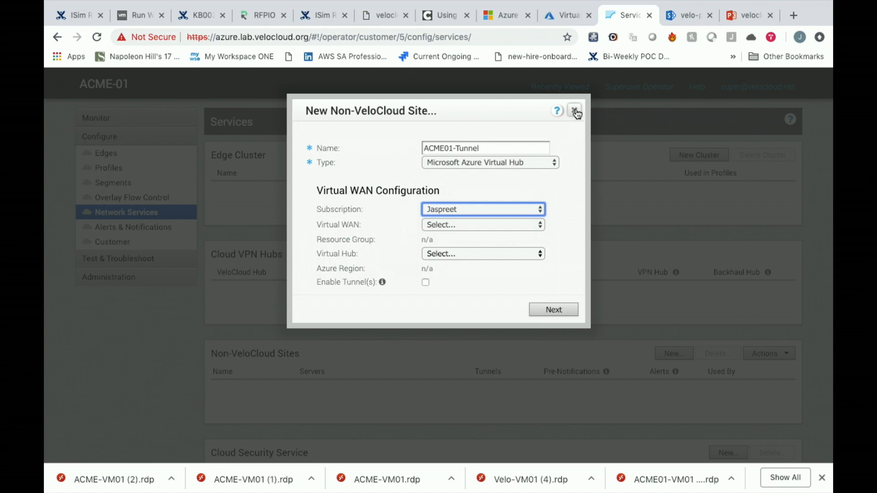
left_click(574, 111)
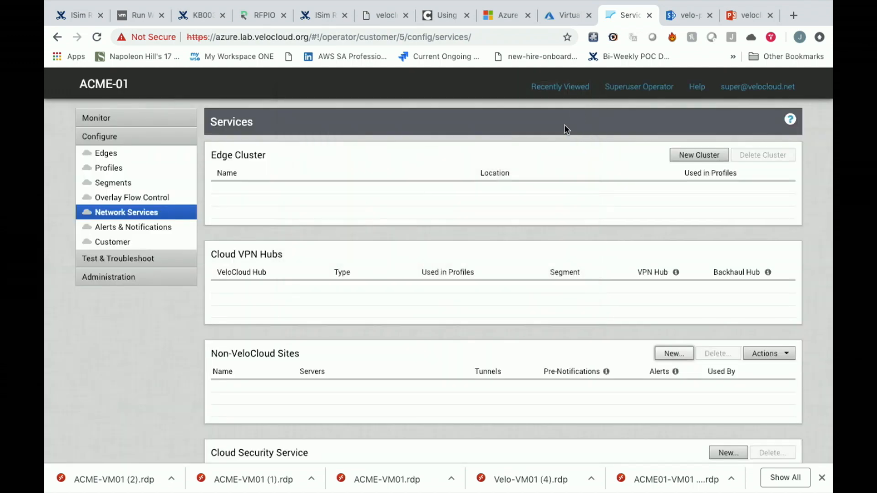
scroll("down", 3)
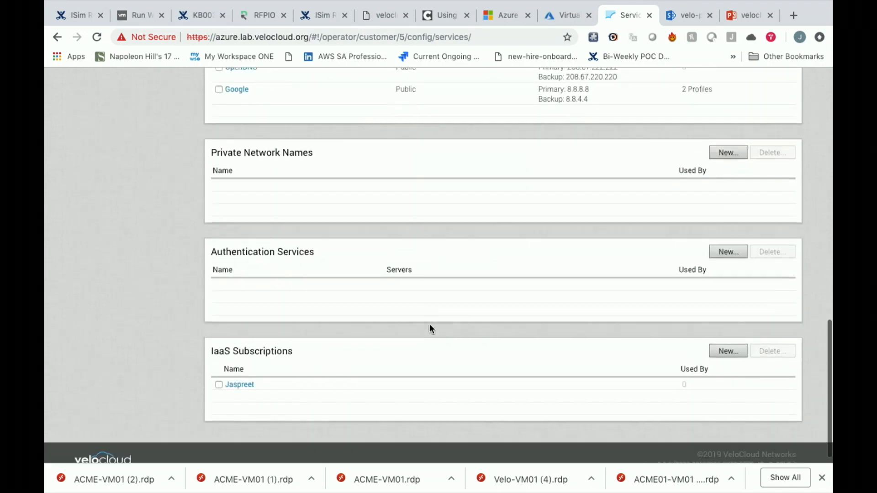
scroll("down", 3)
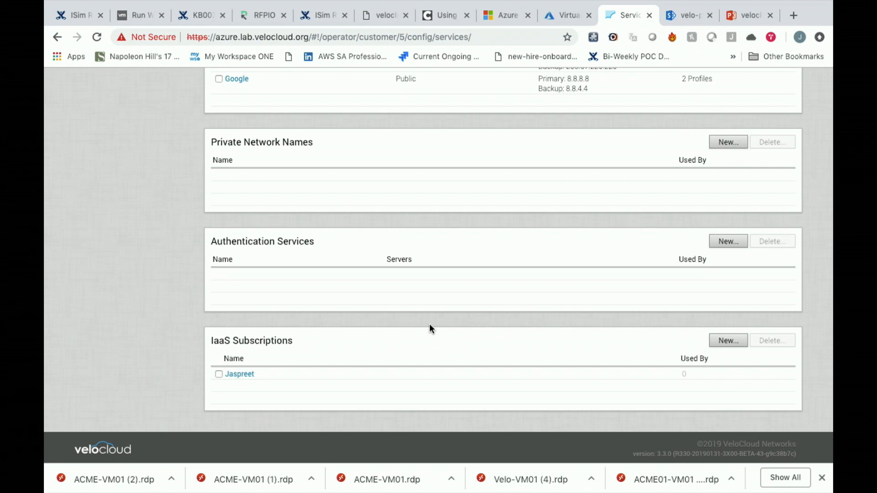
mouse_move(243, 377)
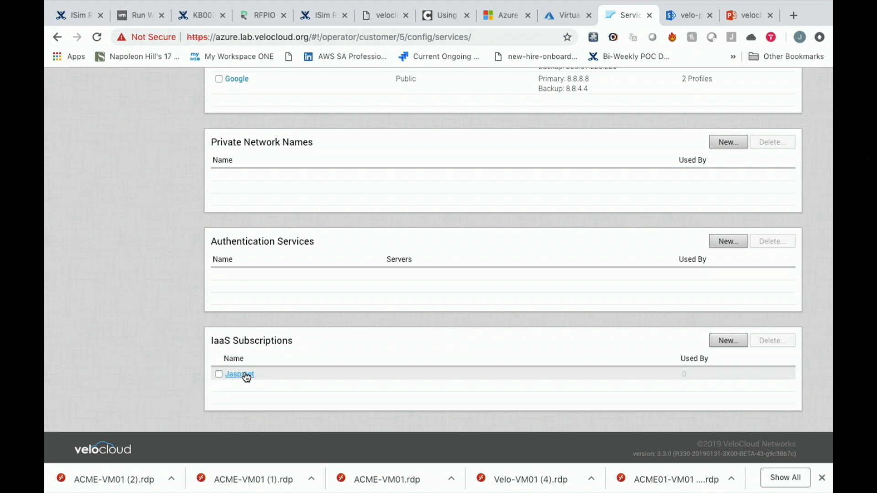
mouse_move(241, 375)
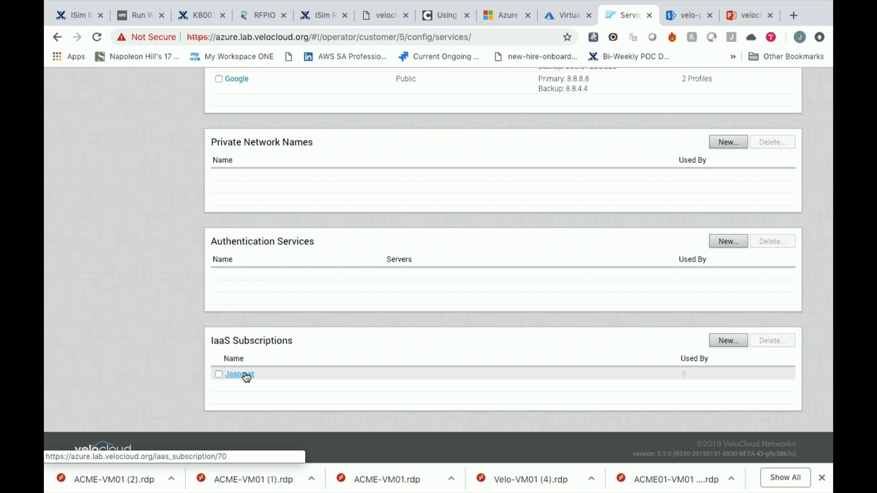
left_click(240, 375)
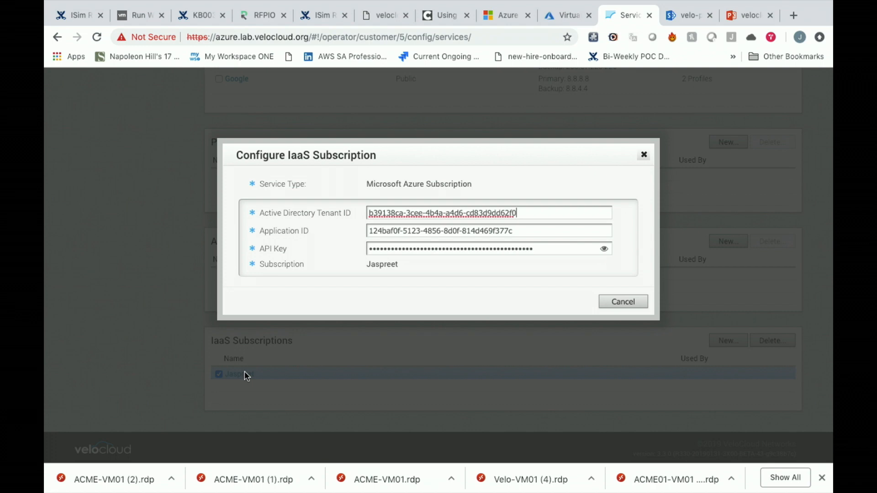
left_click(623, 301)
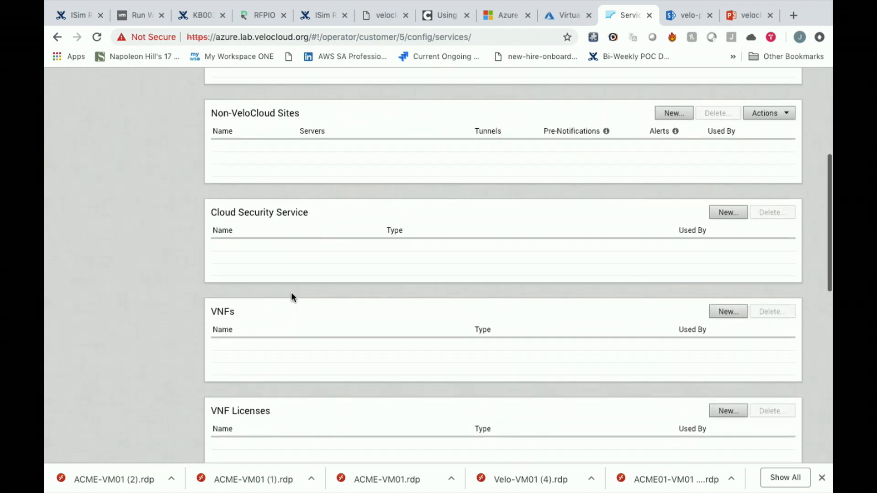
Start a new Non-VeloCloud site named ACME-Tunnel of type Microsoft Azure Virtual Hub
left_click(674, 112)
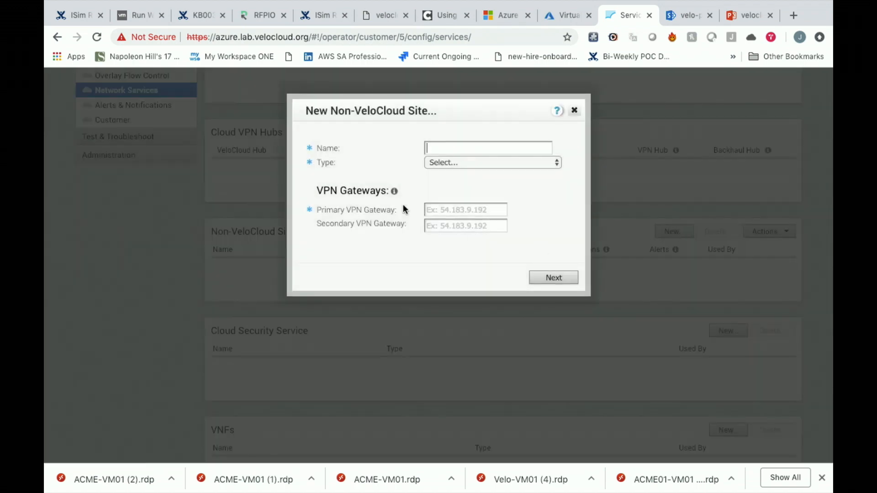
type("ACME-T")
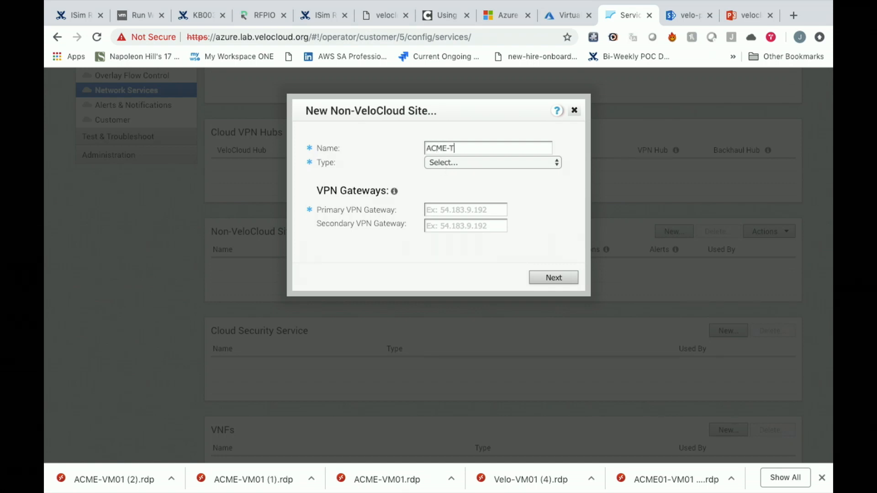
left_click(492, 162)
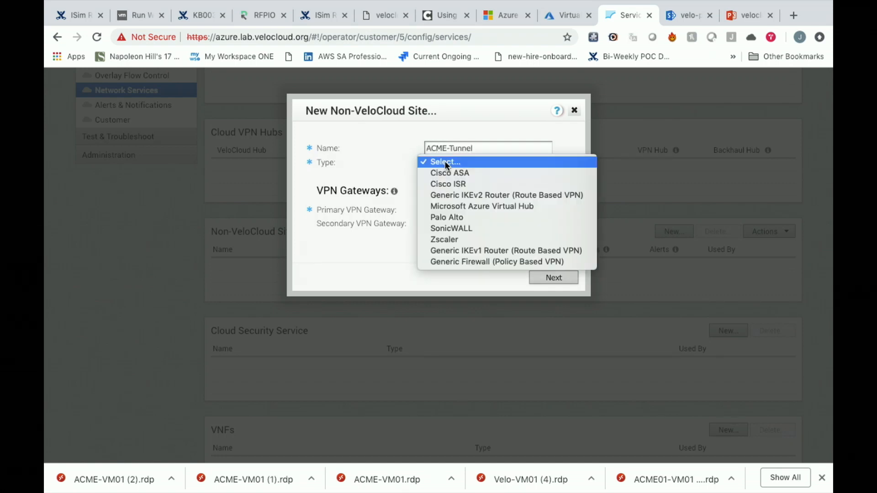
left_click(482, 206)
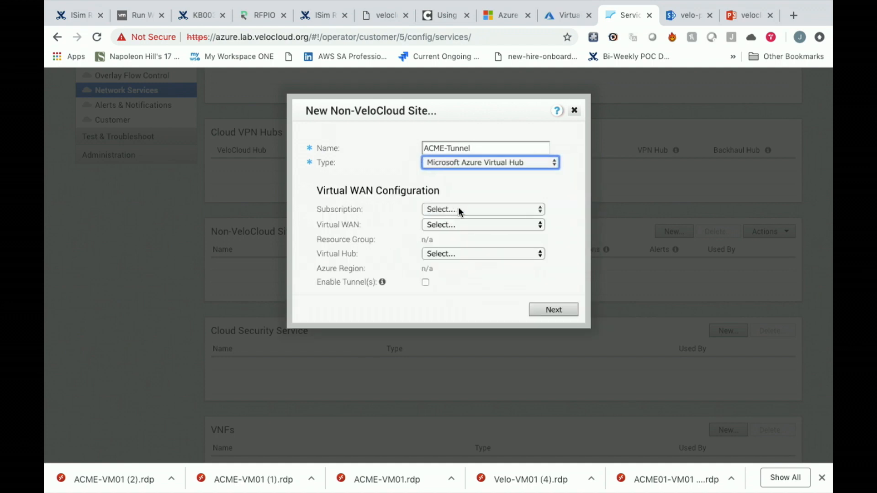
Select the Jaspreet subscription, ACME-vWAN01 and ACME-HUB01, enable tunnels, and submit
left_click(483, 209)
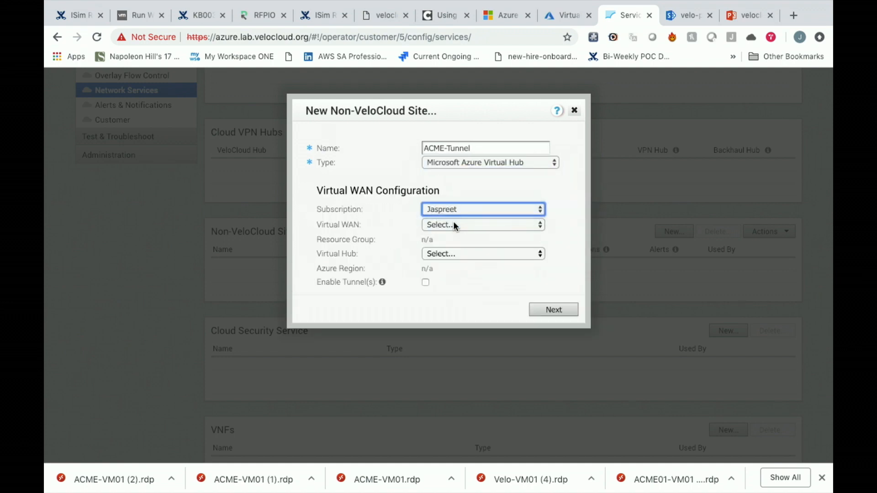
left_click(483, 224)
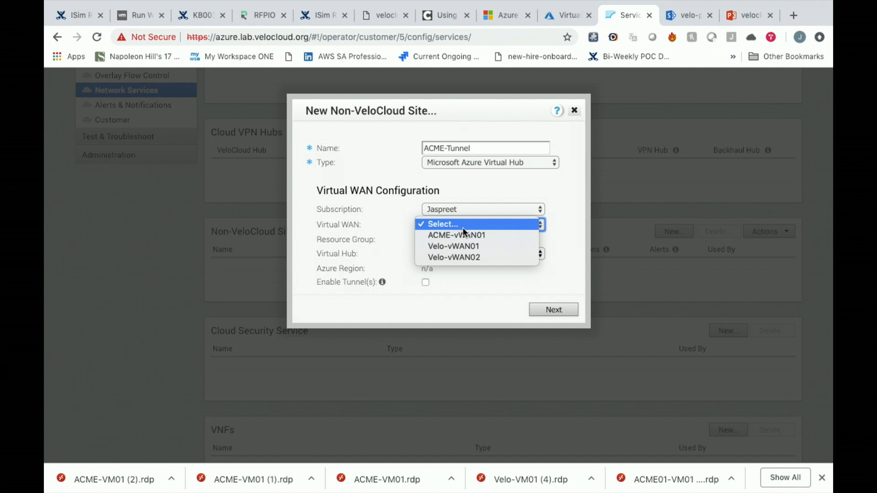
left_click(455, 236)
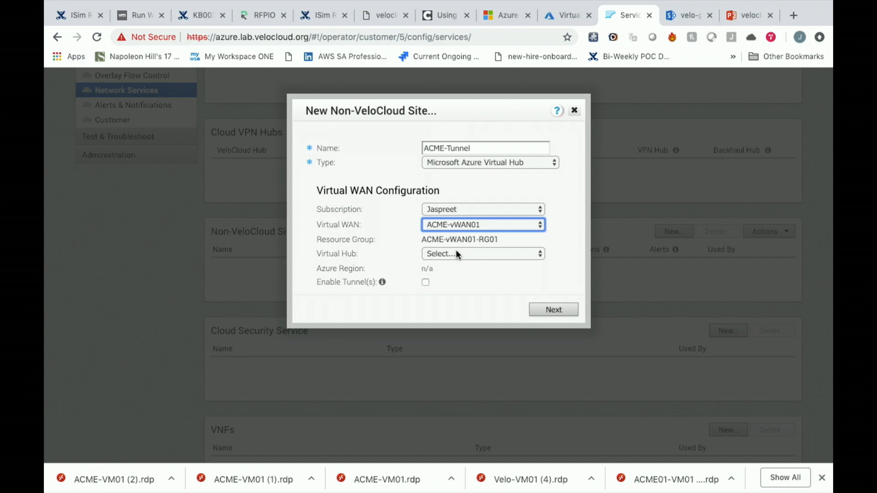
left_click(482, 253)
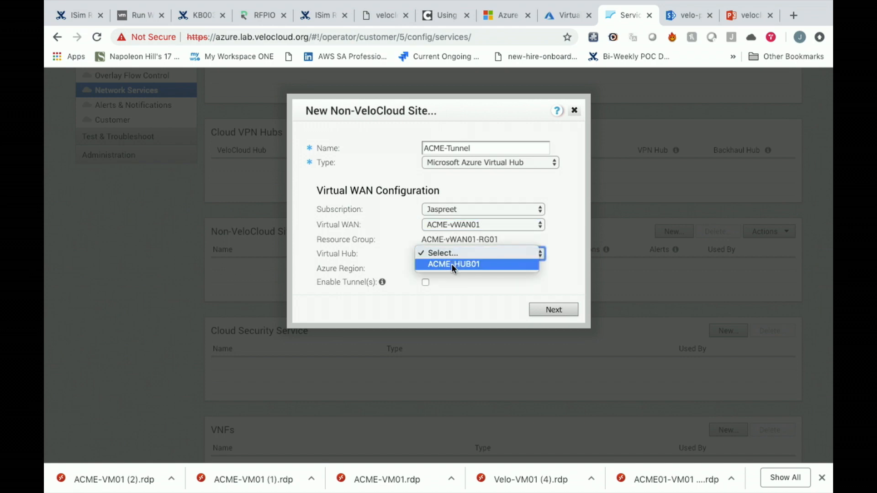
left_click(454, 265)
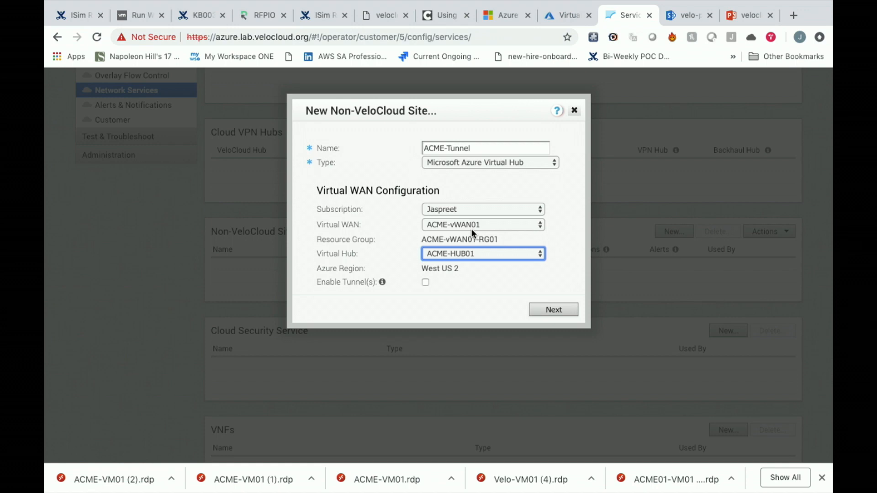
left_click(483, 225)
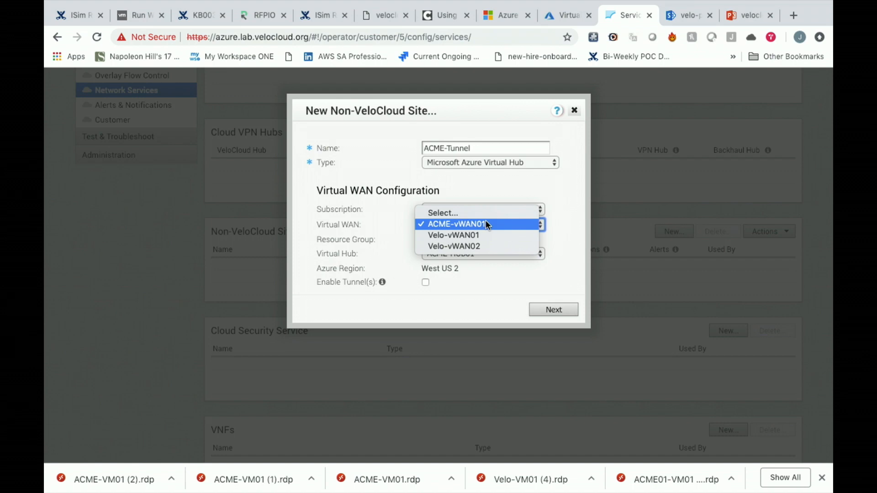
mouse_move(393, 227)
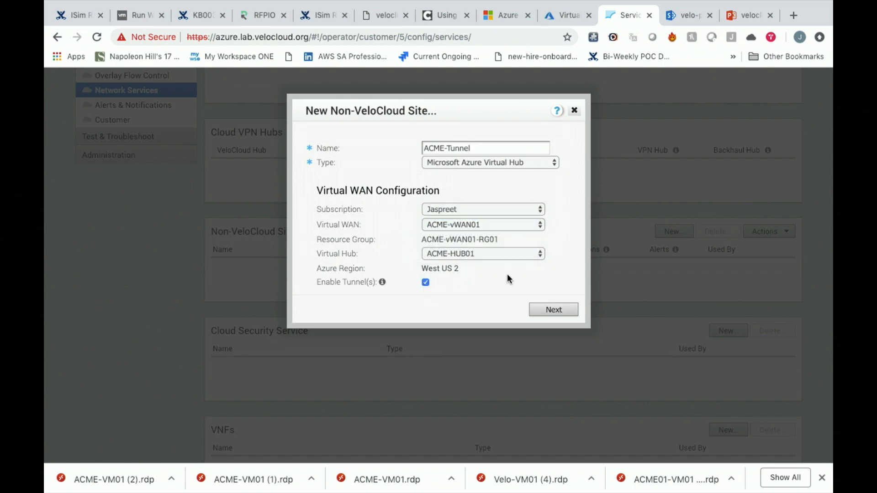
left_click(554, 310)
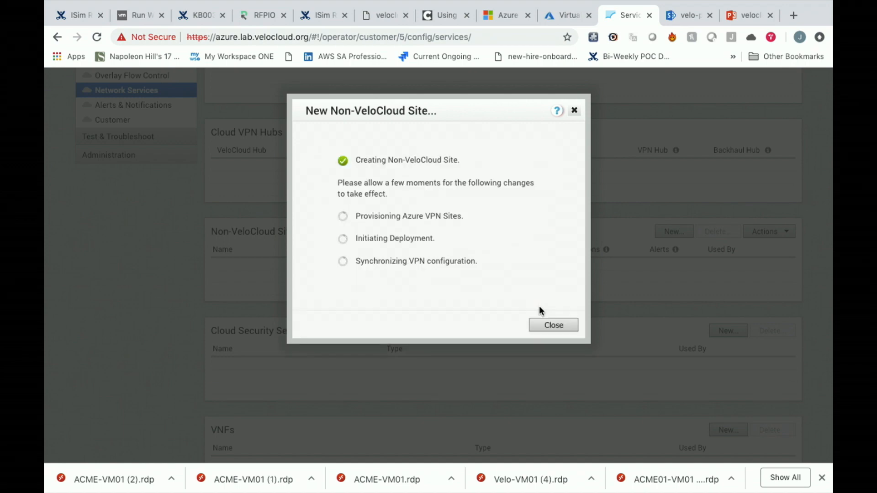
Refresh ACME-vWAN01's VPN sites in Azure to show the two updating ACME-Tunnel sites
left_click(567, 15)
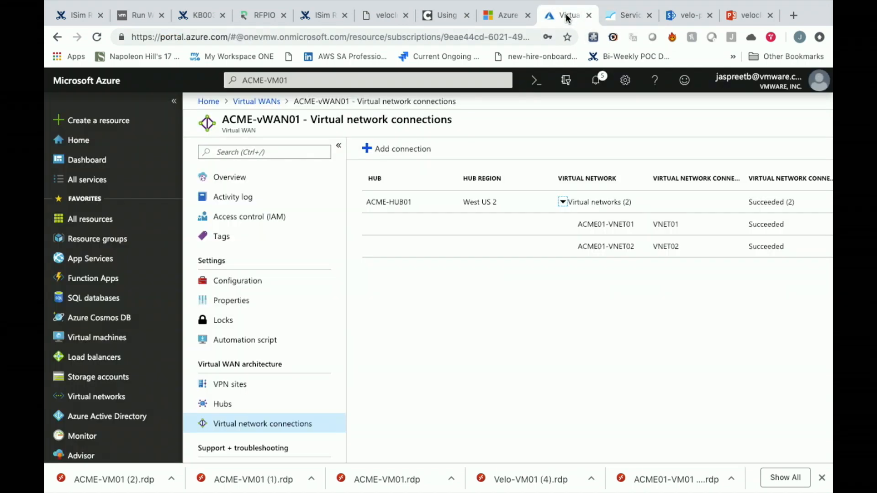
left_click(230, 385)
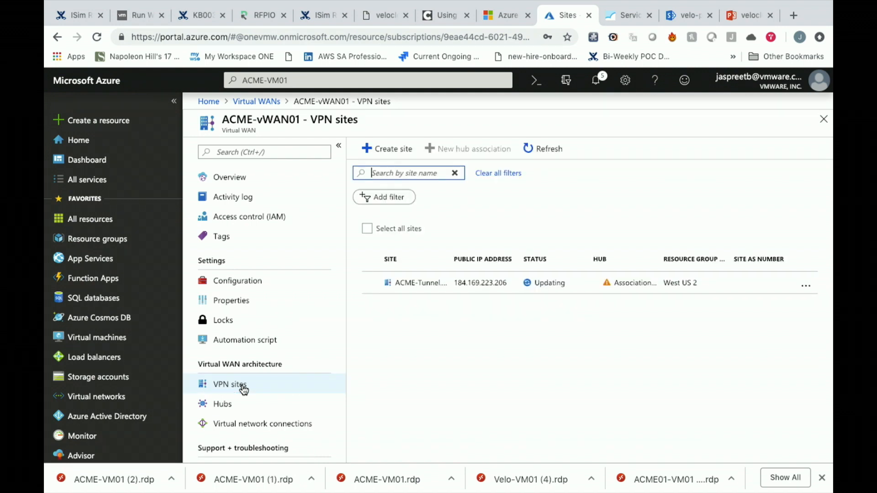
left_click(543, 149)
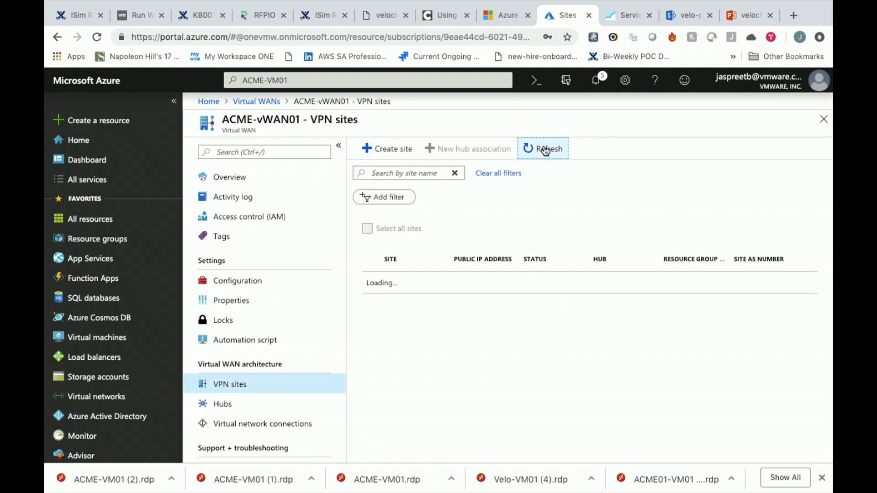
left_click(547, 149)
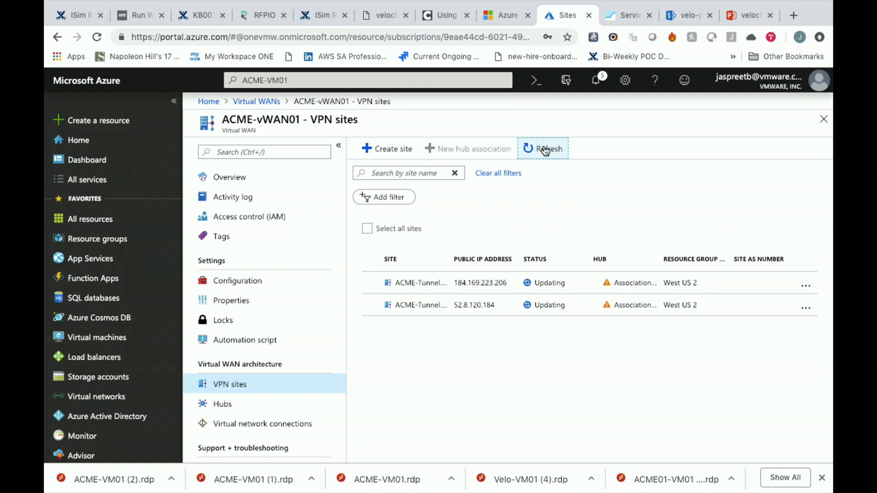
mouse_move(222, 404)
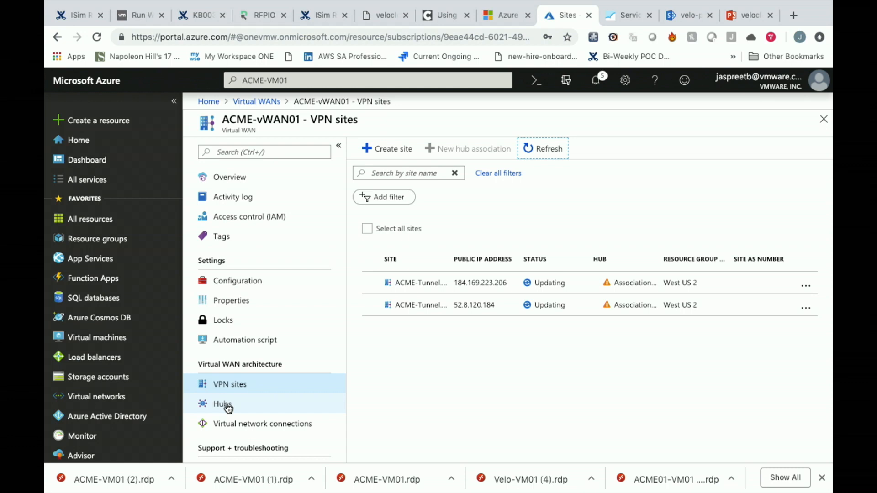
left_click(222, 404)
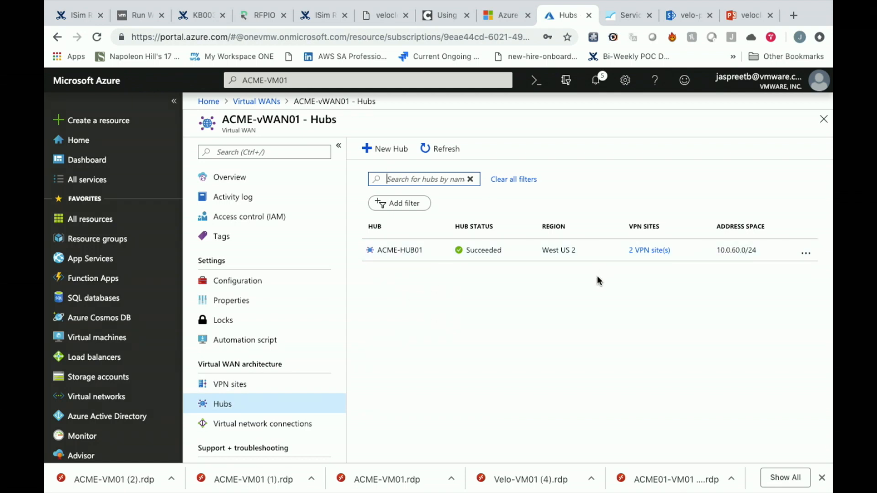
mouse_move(243, 424)
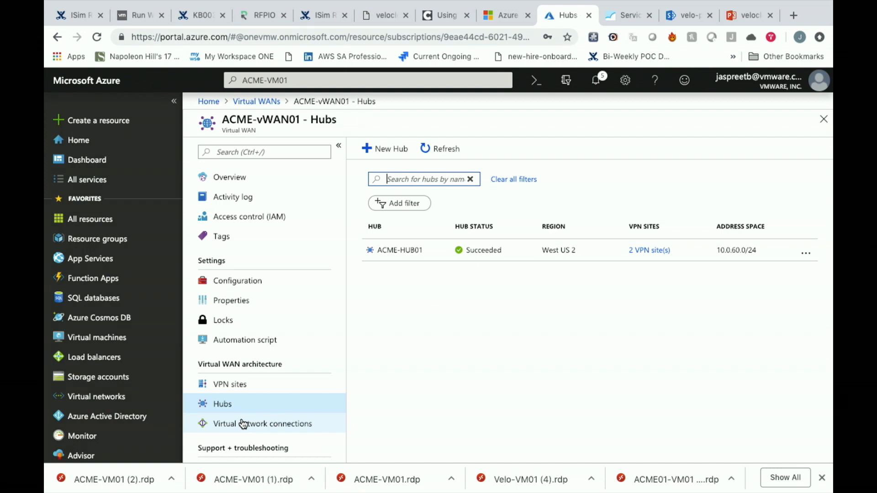
Review ACME-HUB01's virtual network connections, then return to the Orchestrator's completed site summary
left_click(262, 424)
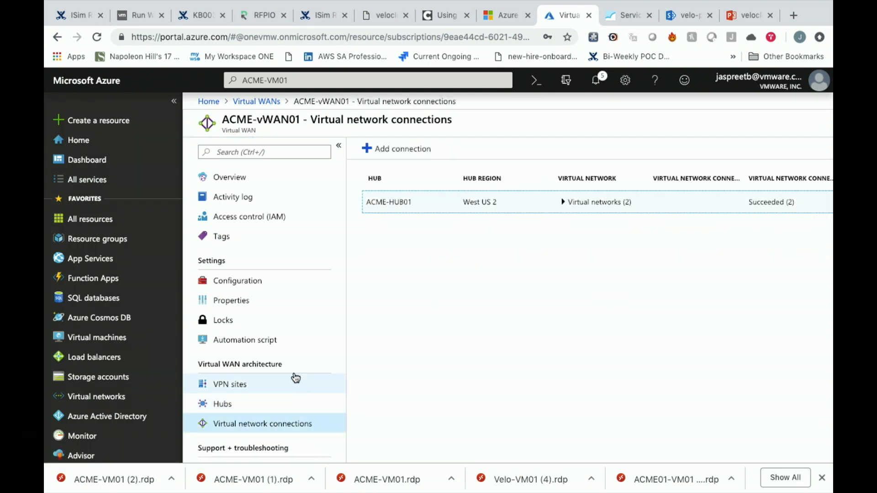
scroll("down", 3)
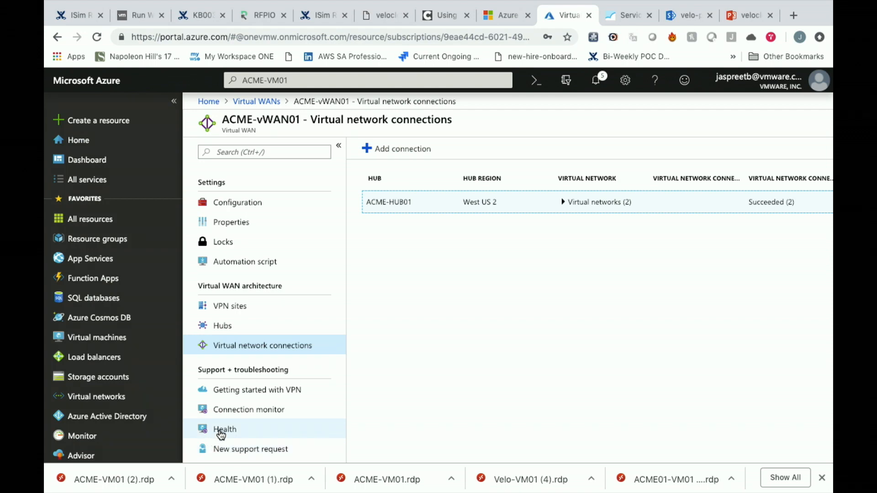
left_click(627, 15)
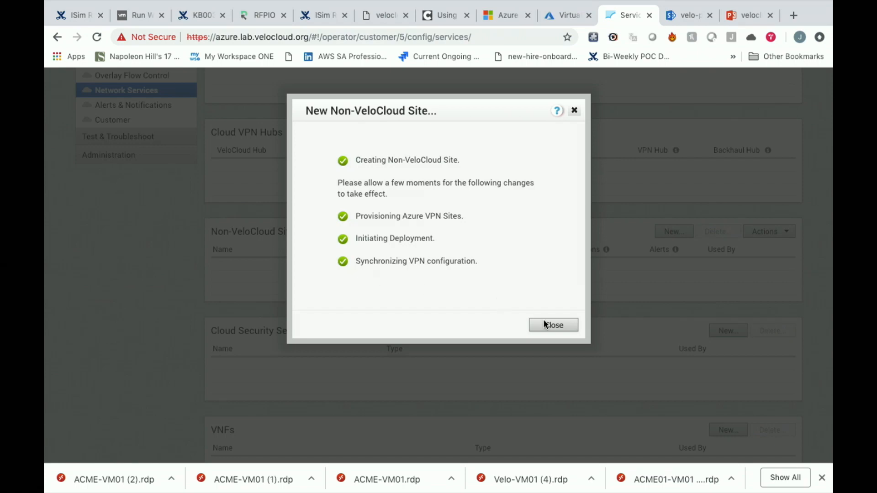
Turn on Cloud VPN with ACME-Tunnel as the Branch to Non-VeloCloud Site, and save
left_click(554, 324)
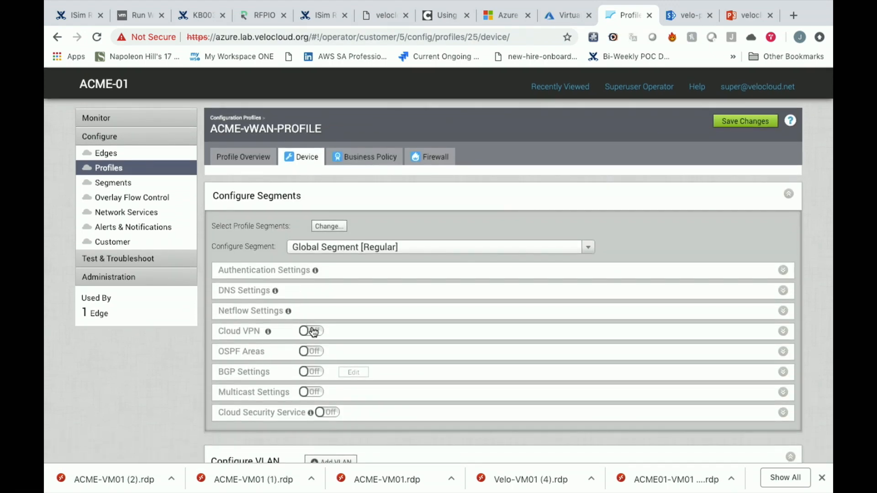
left_click(311, 331)
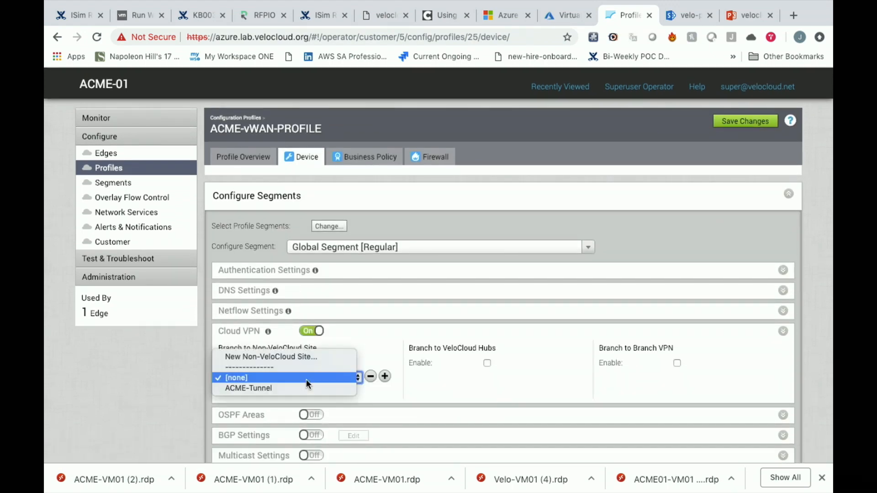
left_click(248, 389)
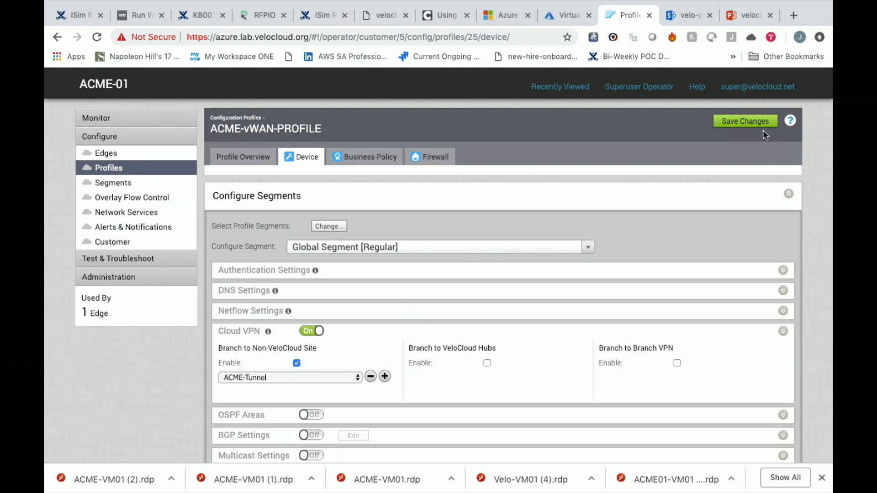
left_click(745, 121)
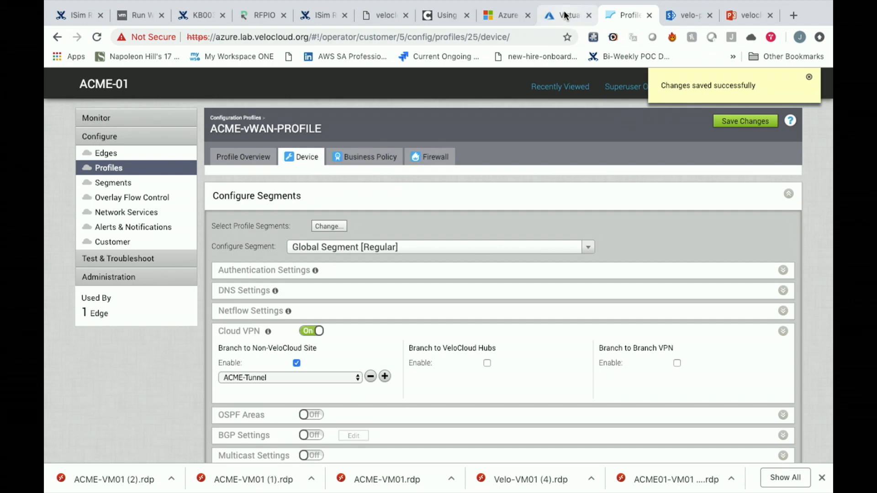
mouse_move(566, 16)
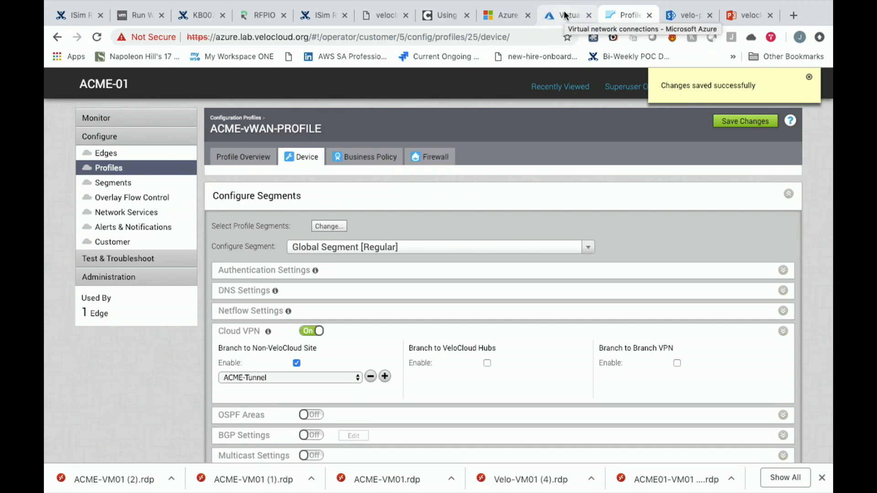
left_click(564, 15)
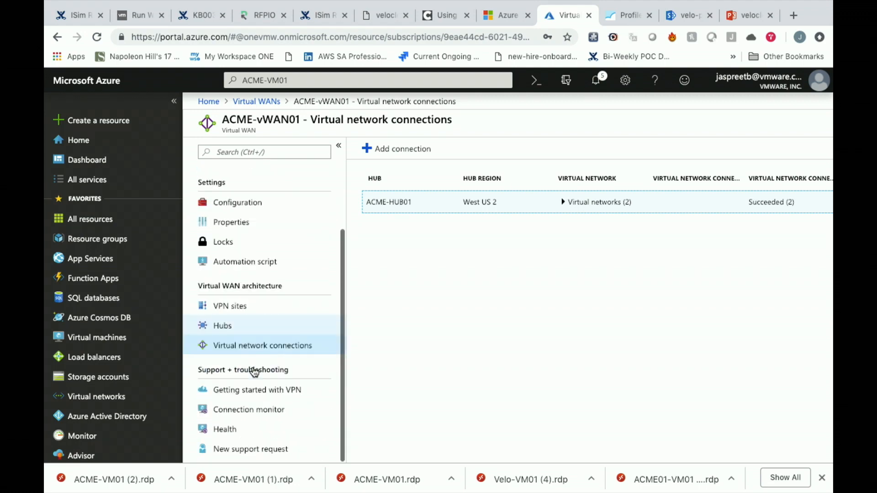
mouse_move(266, 415)
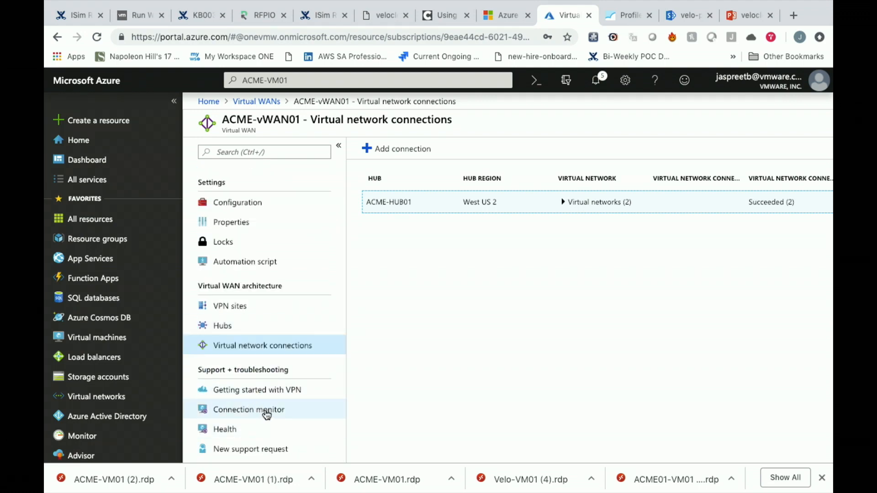
Check ACME-vWAN01's Health view, where ACME-Tunnel primary and redundant sites are connecting
left_click(249, 410)
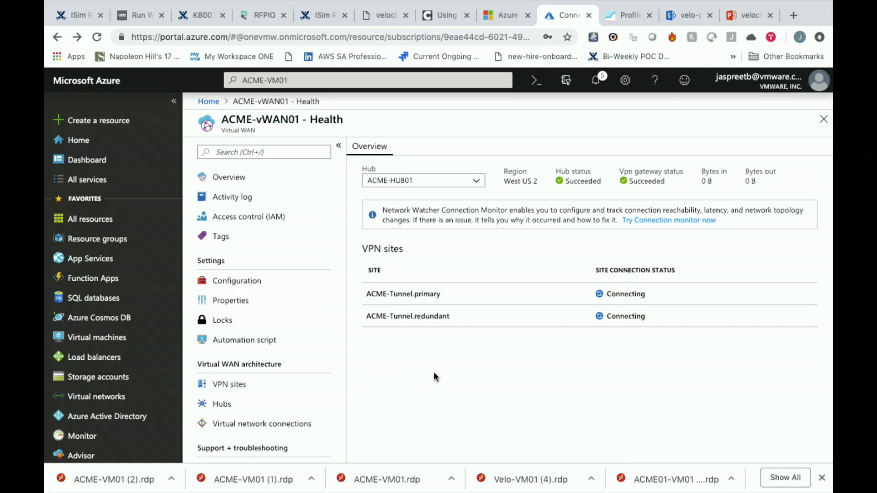
mouse_move(627, 23)
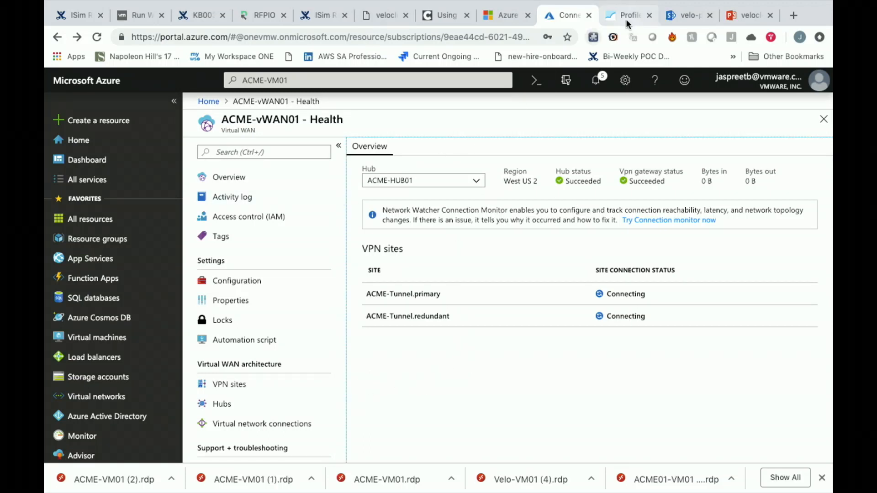
Open Monitor > Network Services in the Orchestrator and reload to update ACME-Tunnel's status
left_click(626, 15)
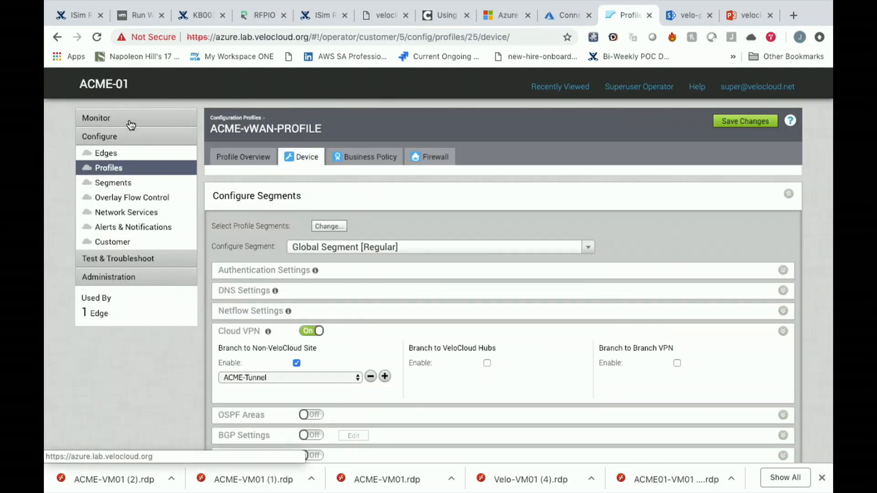
left_click(96, 118)
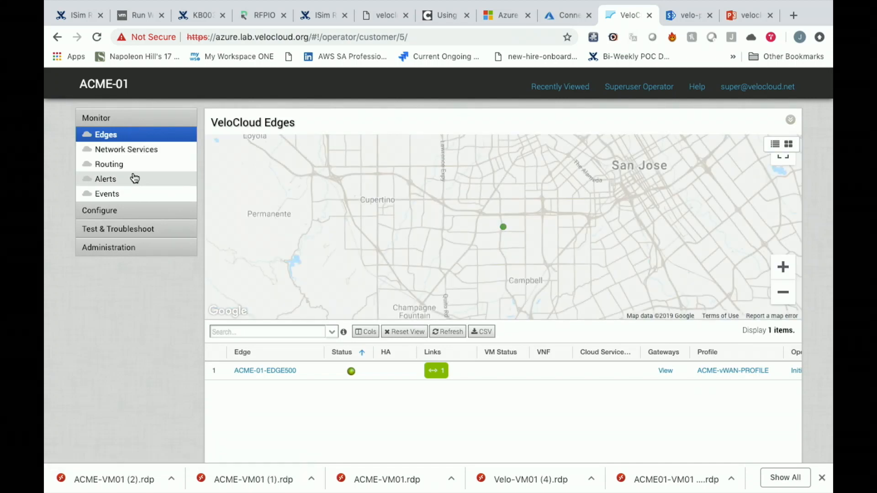
left_click(126, 149)
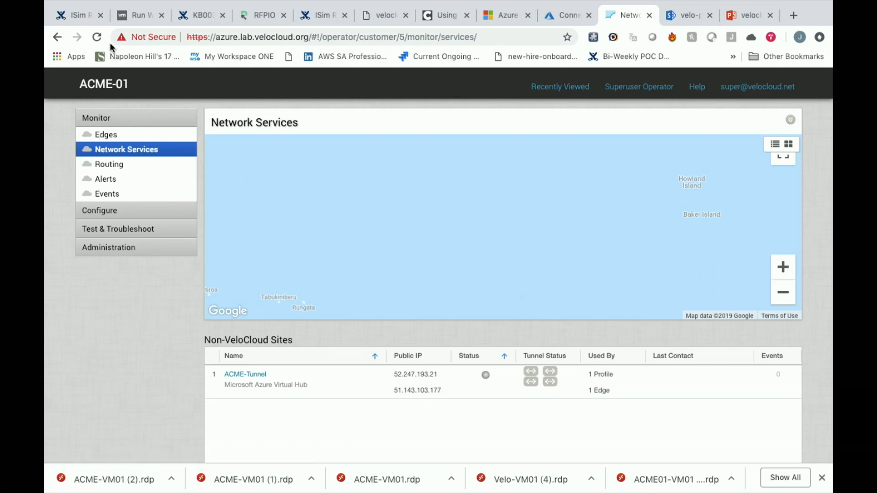
left_click(96, 37)
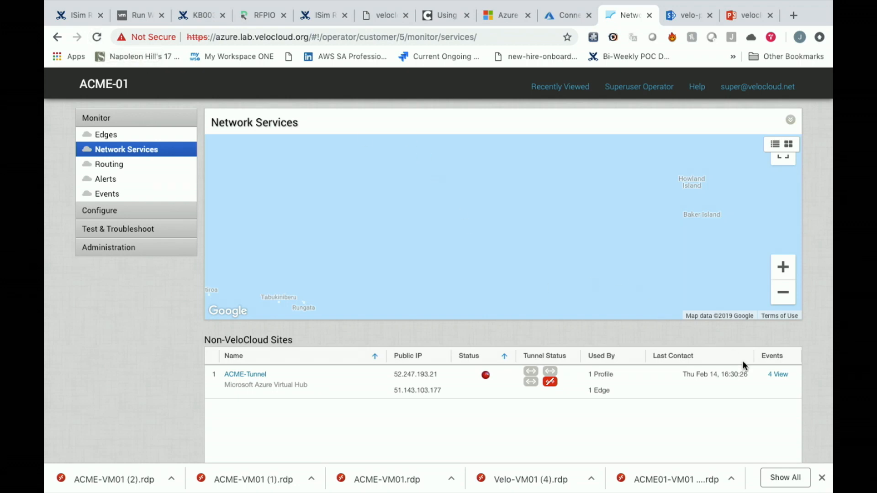
Open ACME-Tunnel's 4 events showing tunnels established to both Azure IPs
left_click(778, 374)
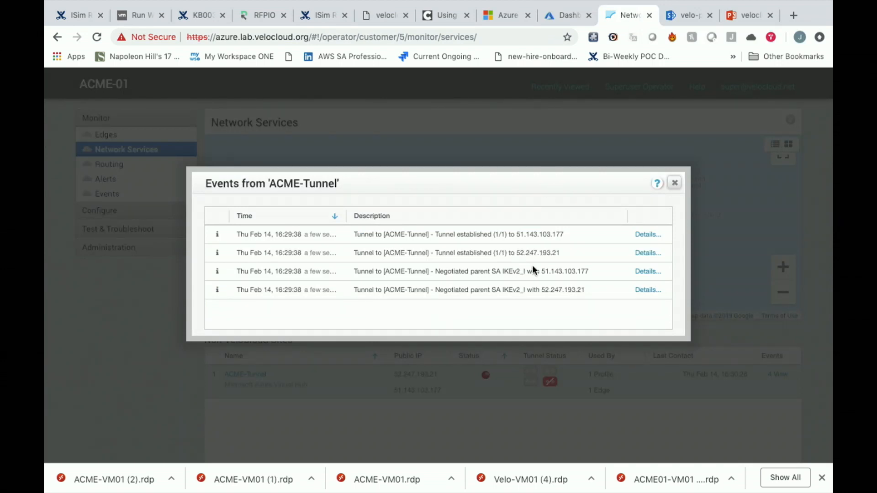
mouse_move(523, 247)
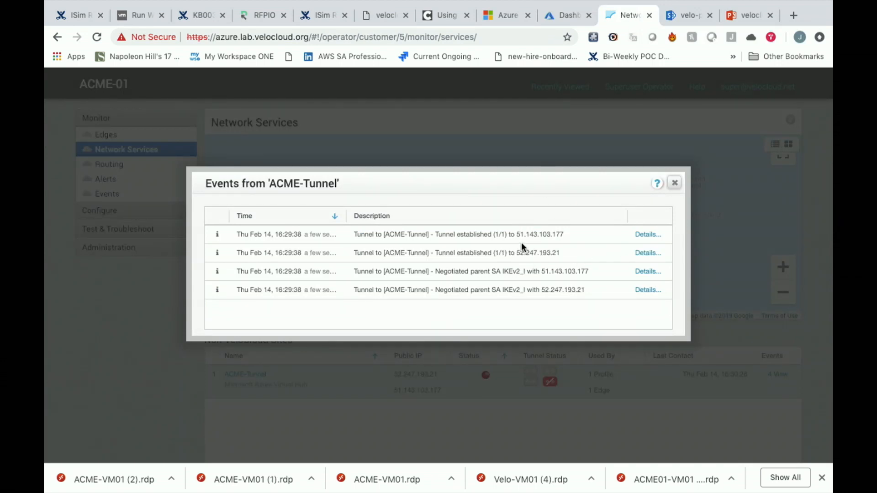
Close the ACME-Tunnel events and reload the Azure ACME-vWAN01 health page
left_click(674, 183)
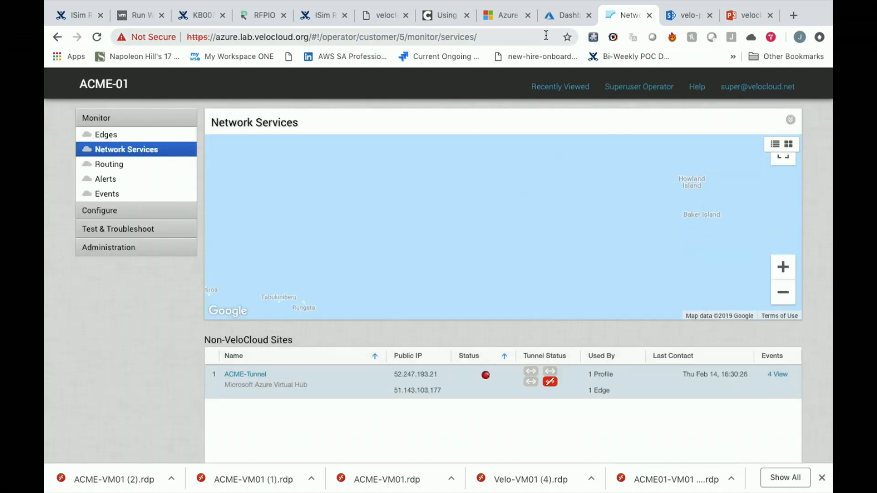
left_click(563, 15)
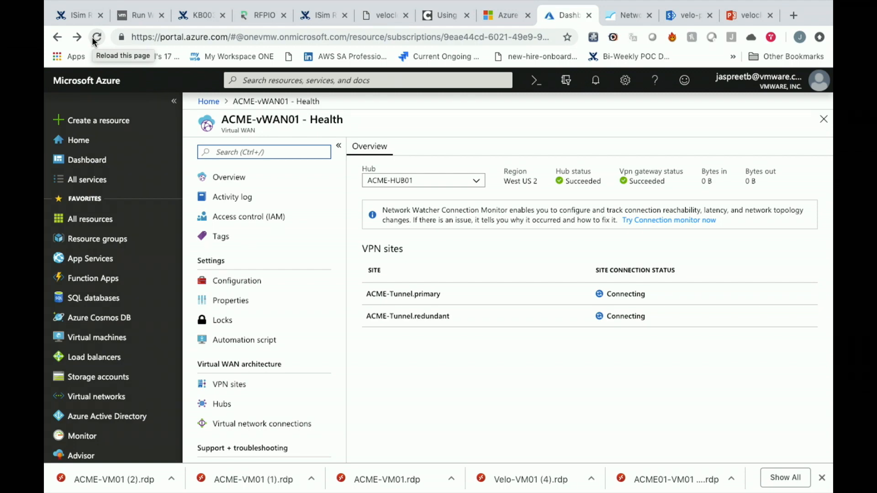
left_click(96, 37)
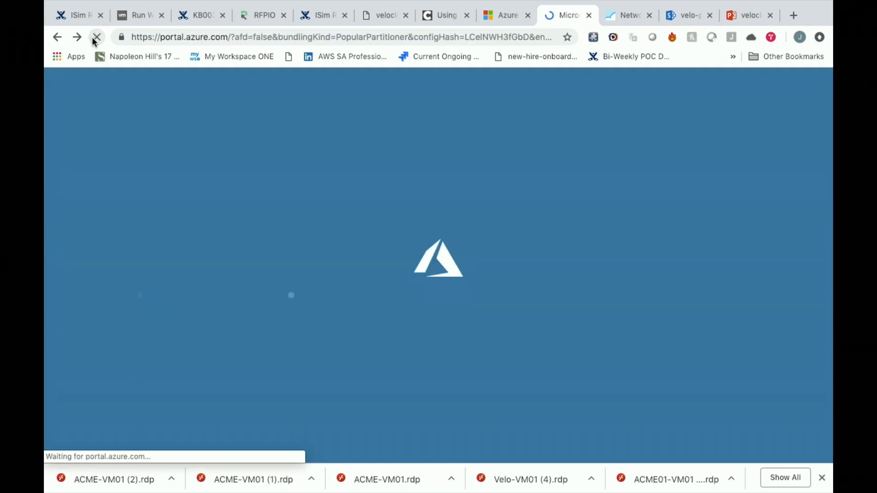